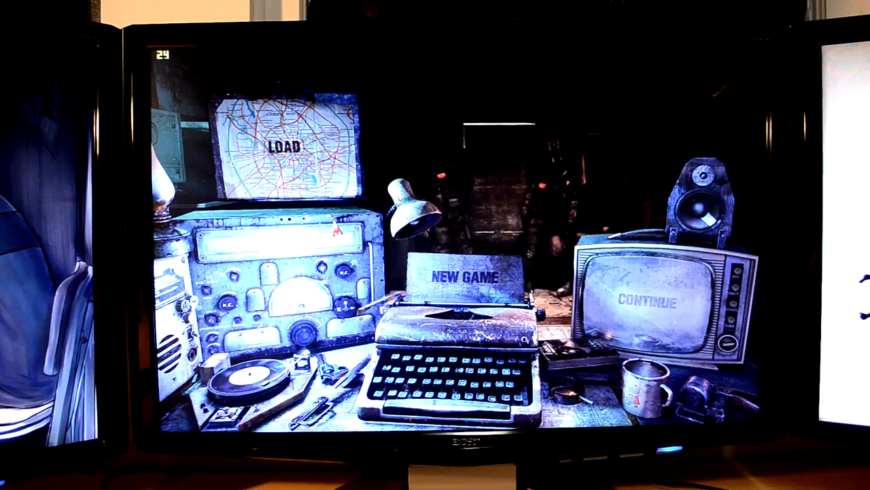
Step: Choose LOAD on the main menu to reach the chapter list, Prologue through Chapter 5
left_click(289, 147)
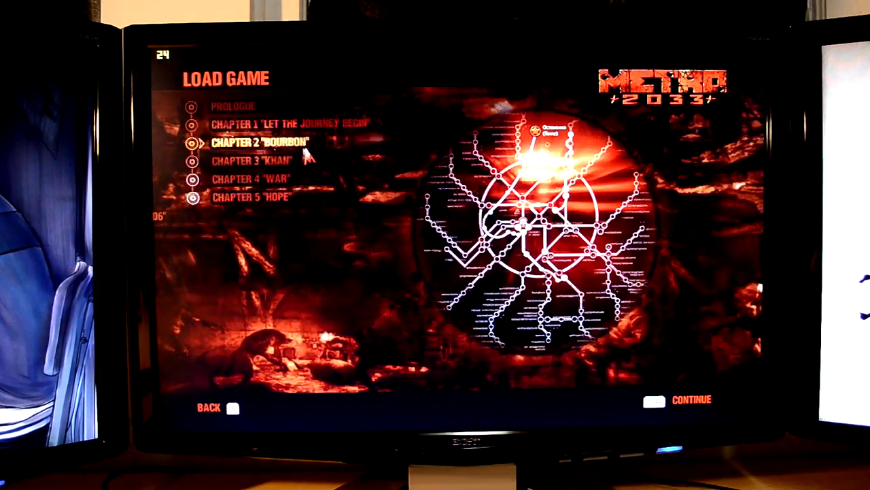